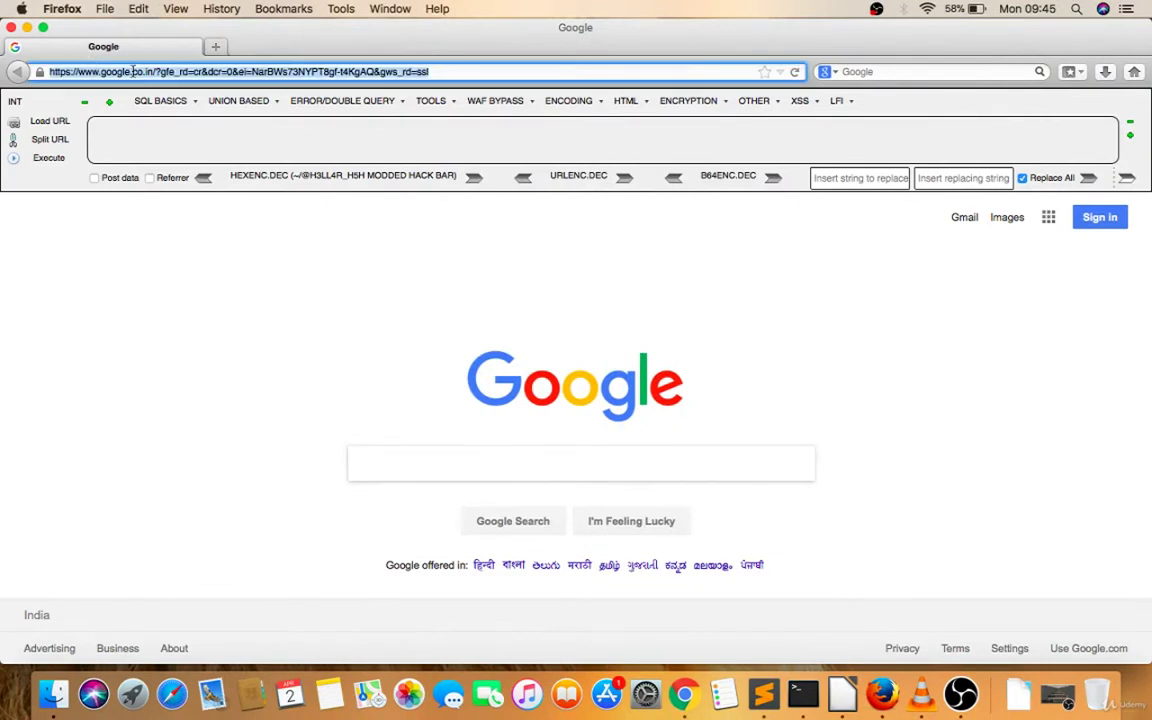
Load the Acunetix test site testphp.vulnweb.com in Firefox
{"action": "type", "text": "testphp."}
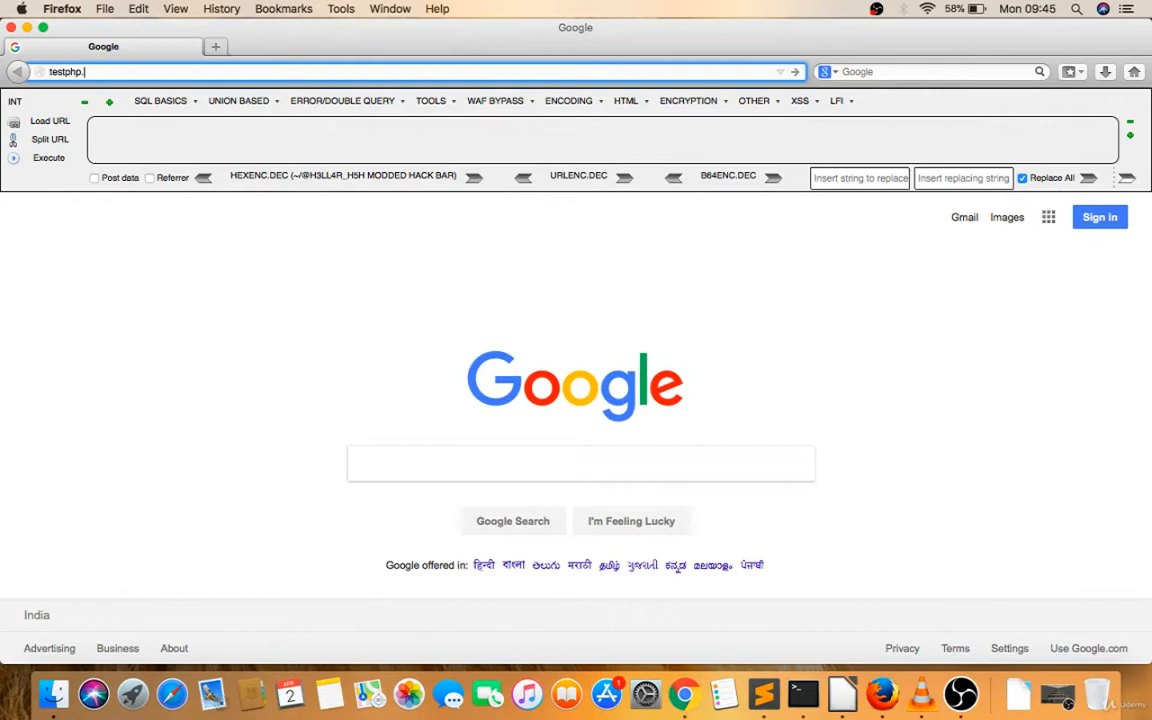
{"action": "type", "text": "vulnweb.com"}
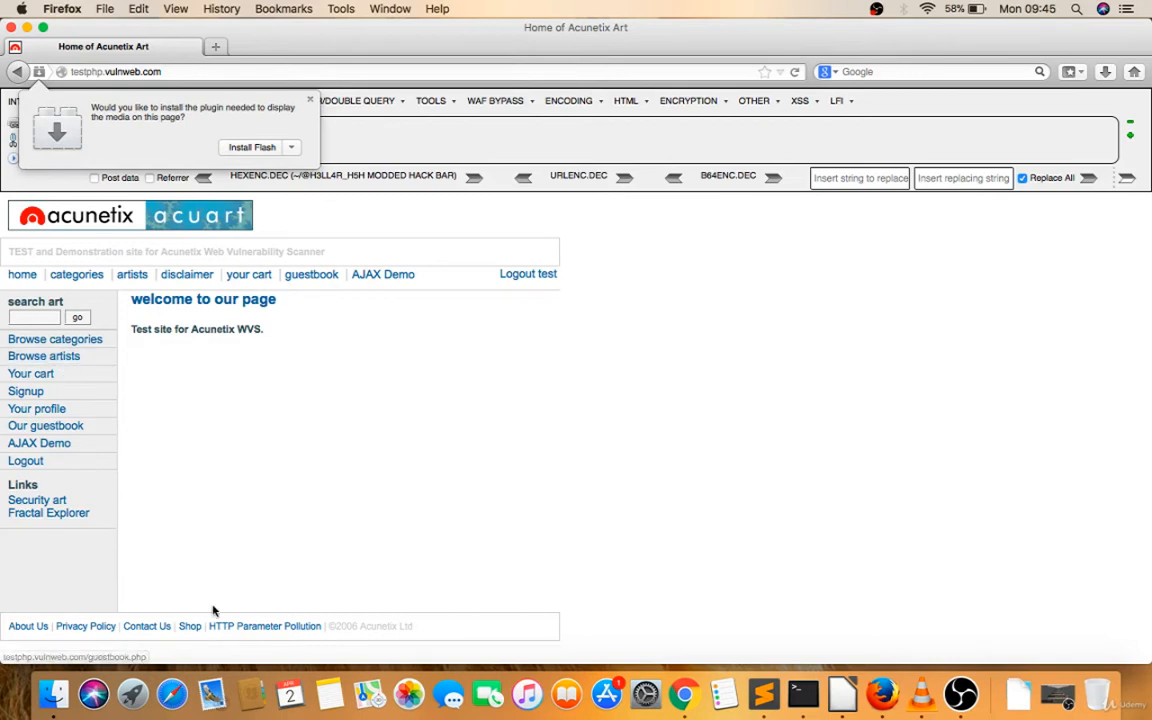
Inject '><script>alert(1)</script> into the pp parameter of the HTTP Parameter Pollution demo, raising an alert reading 1
{"action": "left_click", "coordinate": [264, 626]}
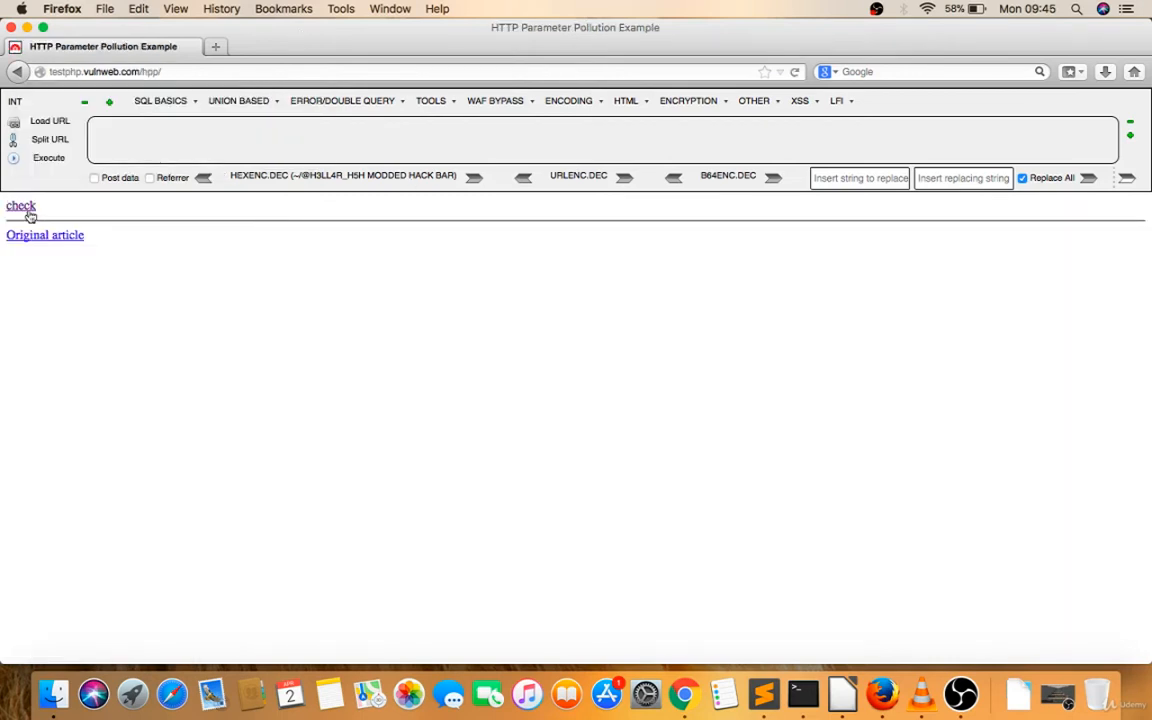
{"action": "left_click", "coordinate": [20, 204]}
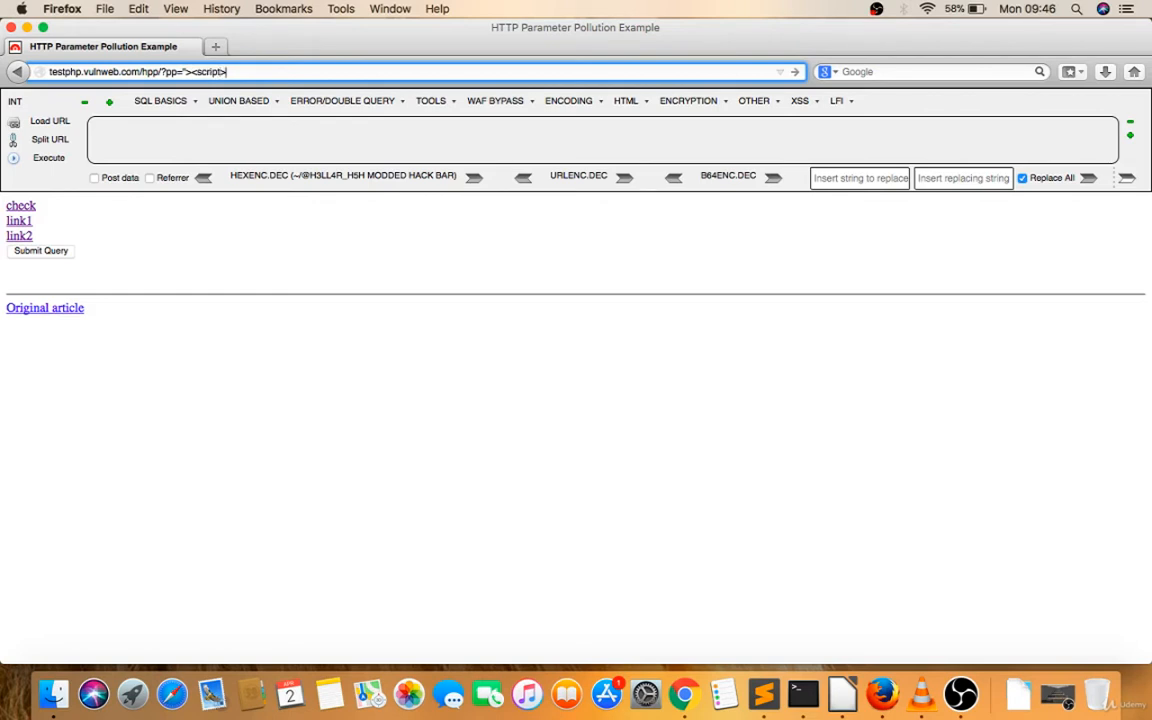
{"action": "type", "text": "alert(1)</script>"}
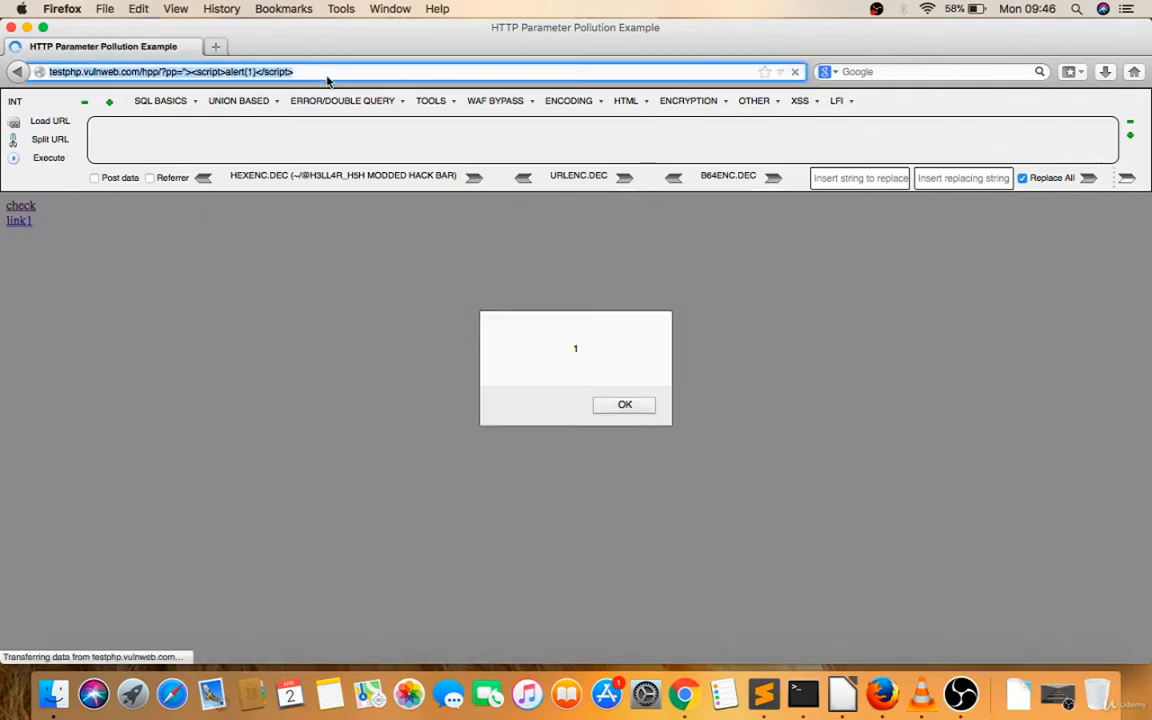
{"action": "mouse_move", "coordinate": [684, 692]}
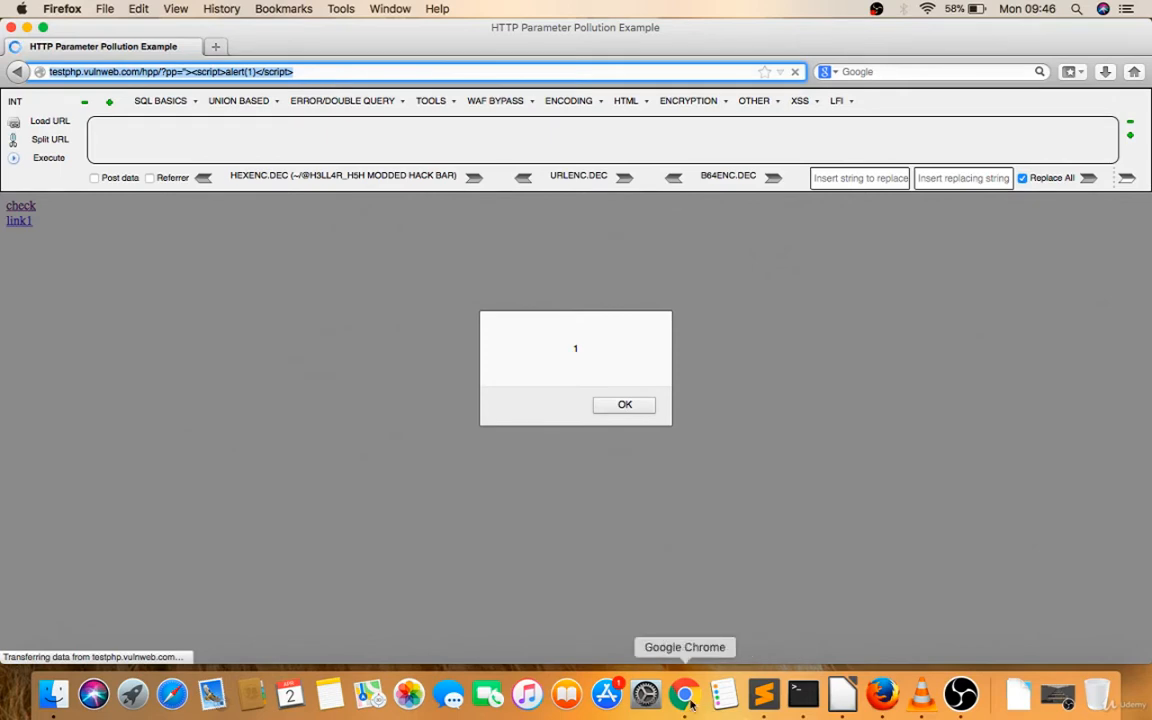
{"action": "left_click", "coordinate": [684, 692]}
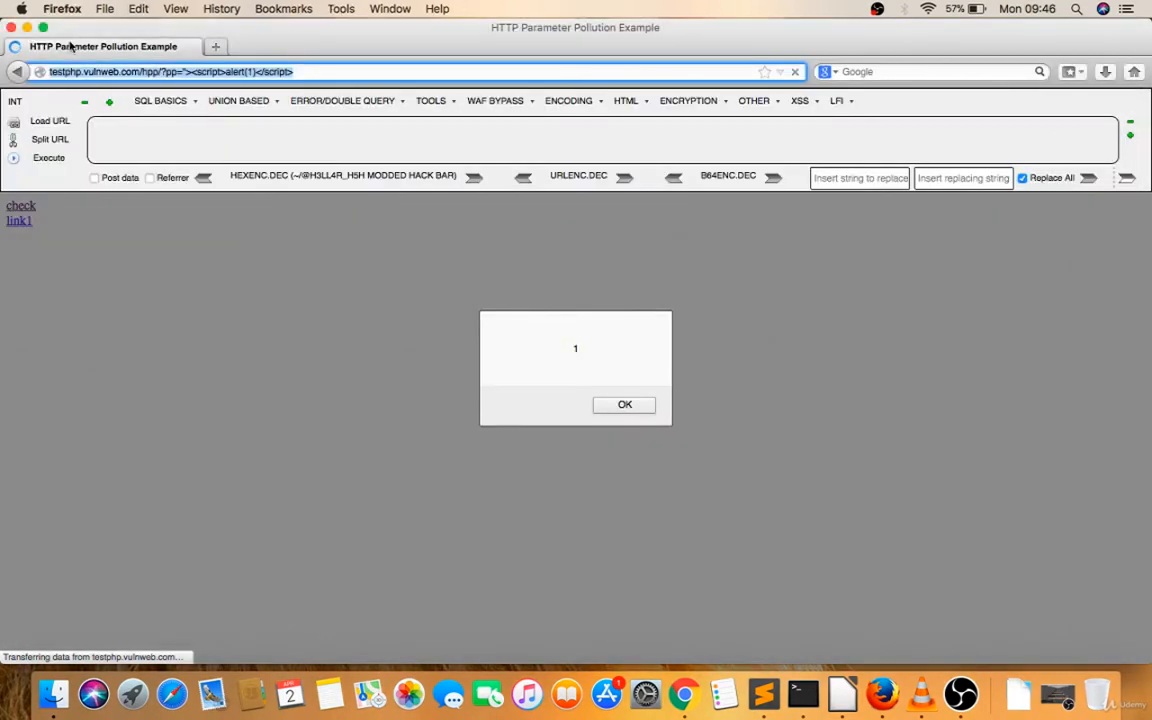
{"action": "left_click", "coordinate": [64, 8]}
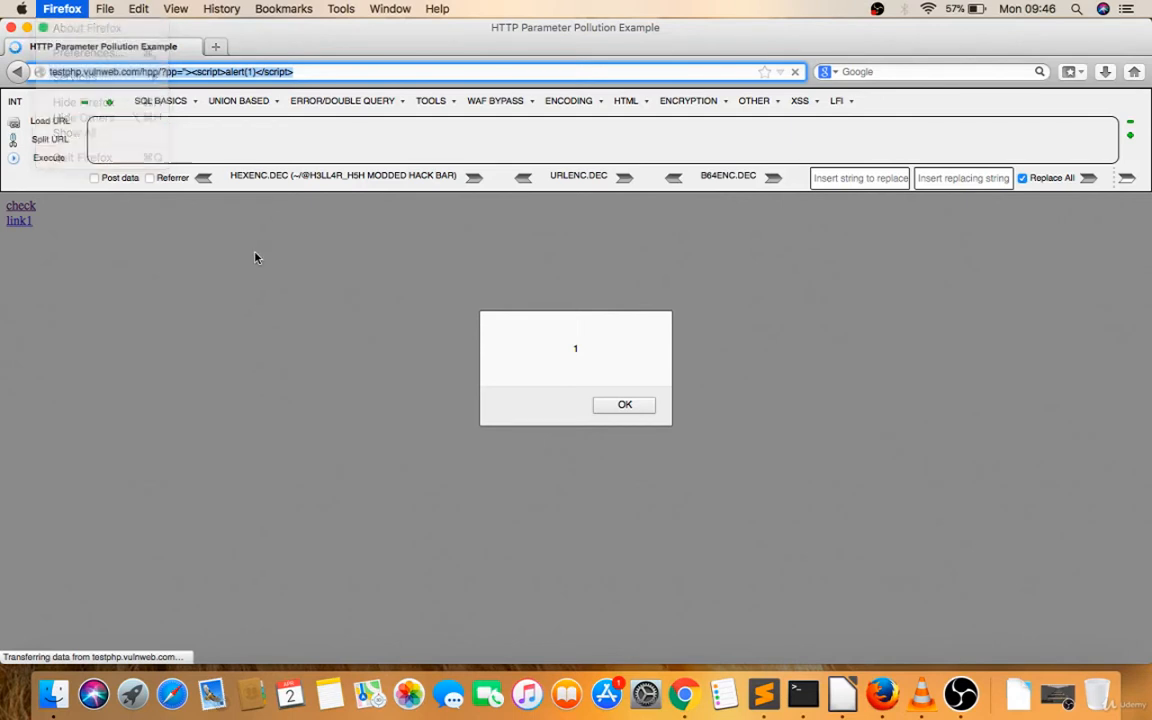
{"action": "left_click", "coordinate": [60, 8]}
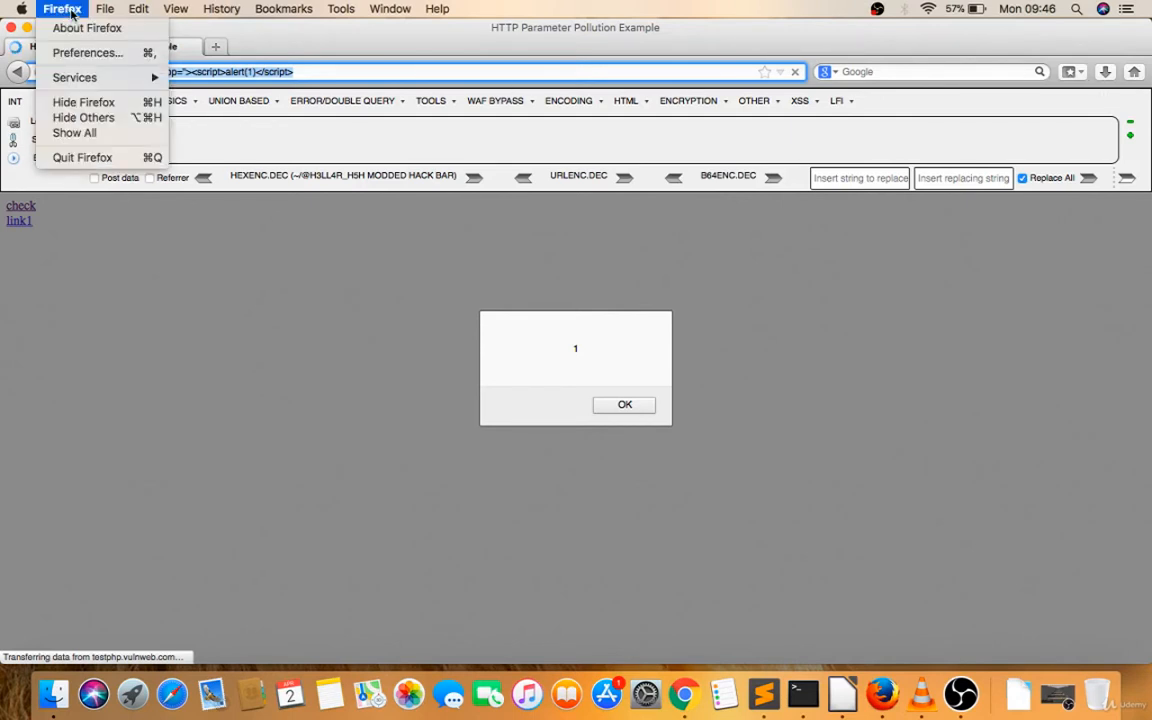
{"action": "left_click", "coordinate": [104, 8]}
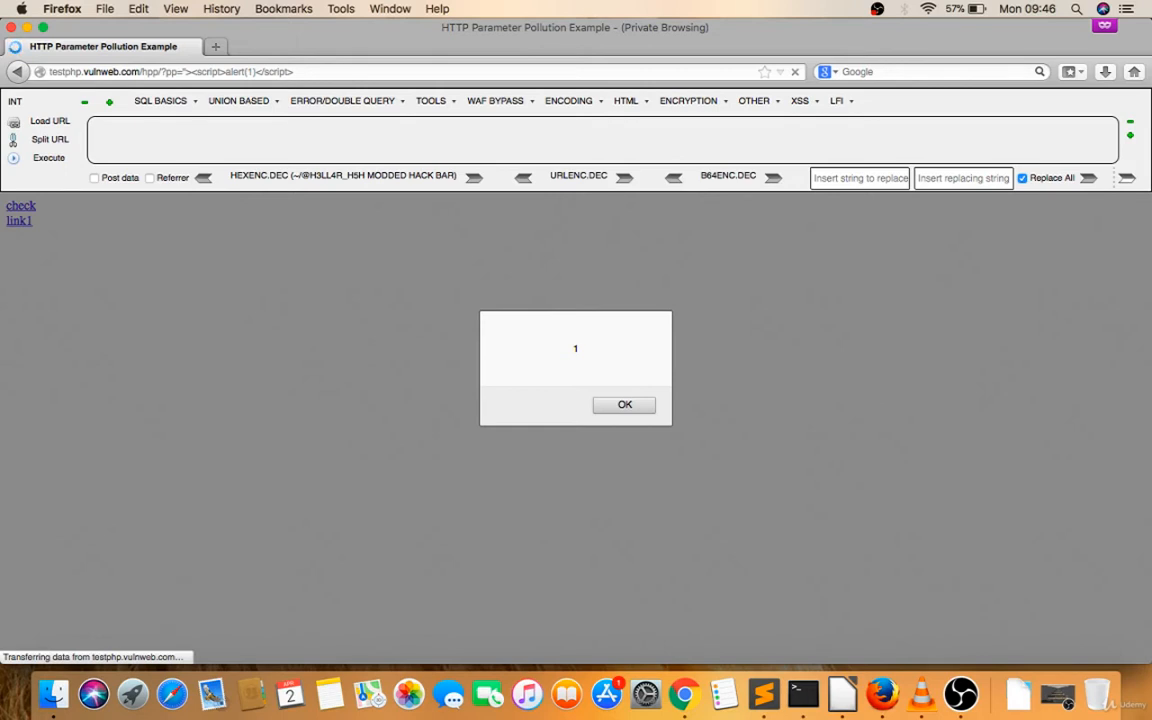
{"action": "mouse_move", "coordinate": [460, 306]}
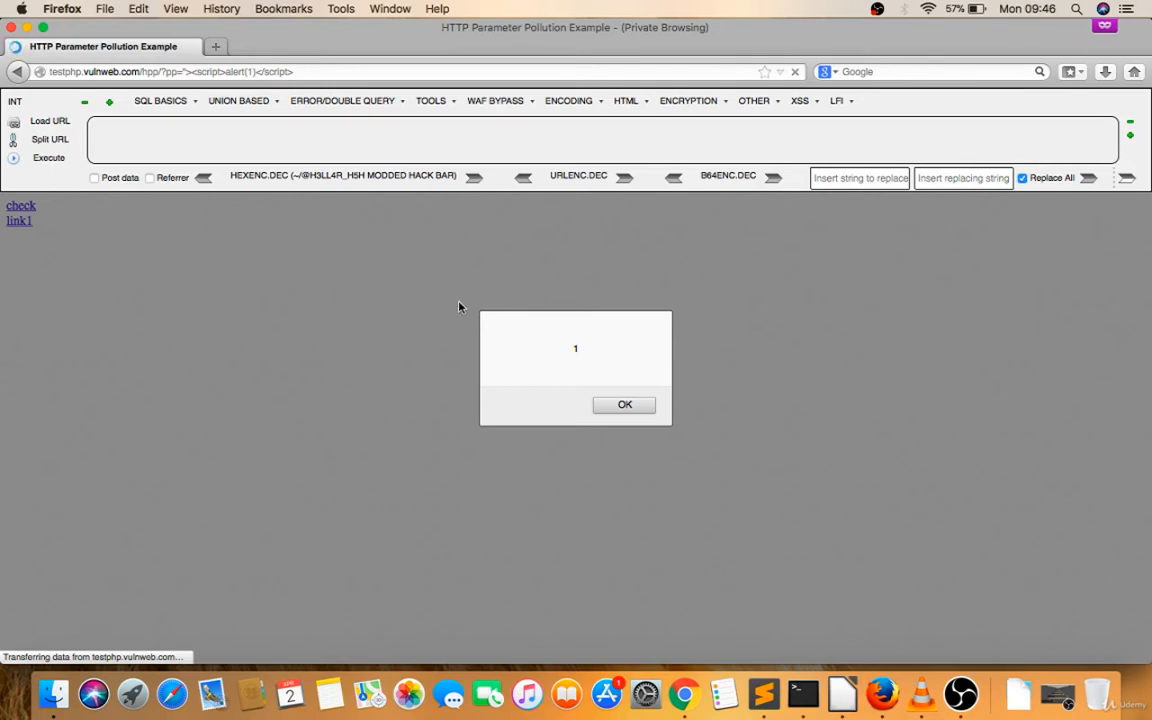
{"action": "right_click", "coordinate": [880, 688]}
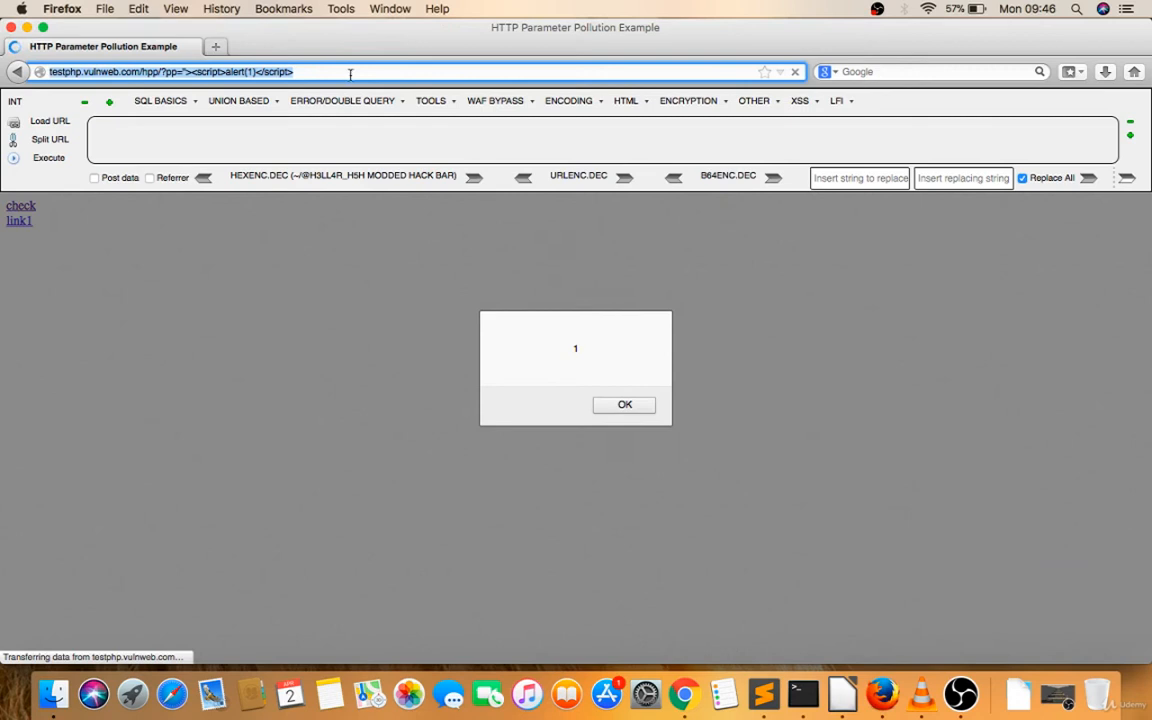
{"action": "right_click", "coordinate": [882, 694]}
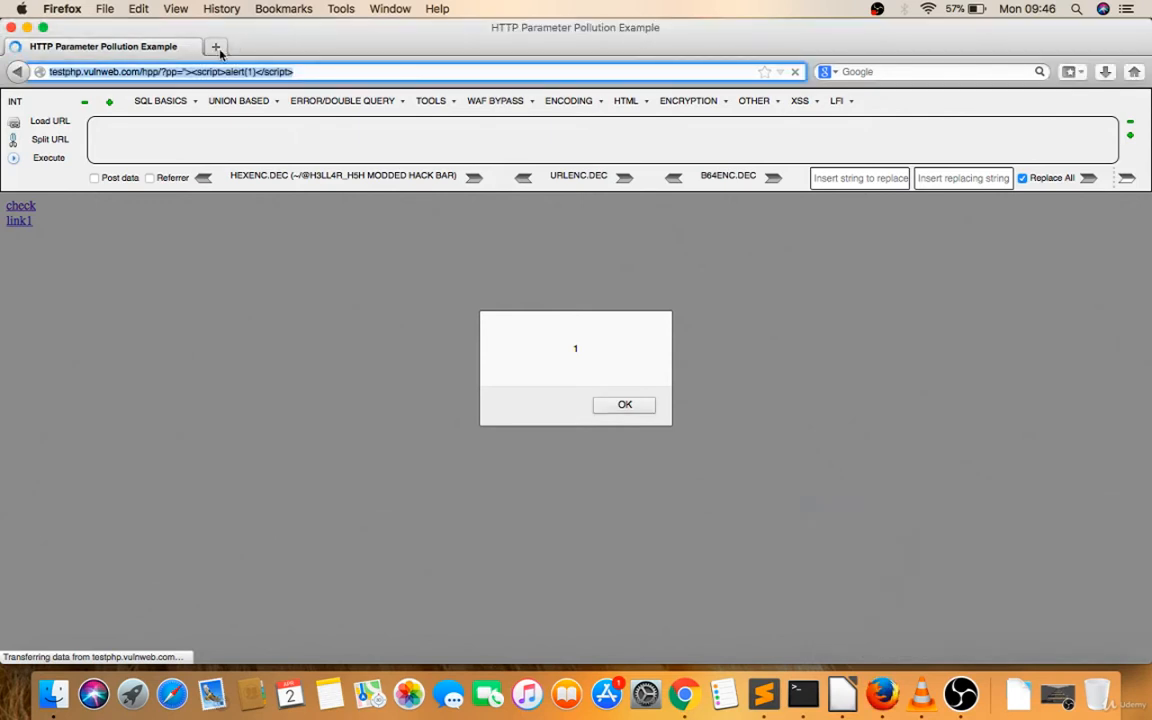
Log in to testphp.vulnweb.com as test and reach the user info profile page
{"action": "type", "text": "testphp.vulnweb.com"}
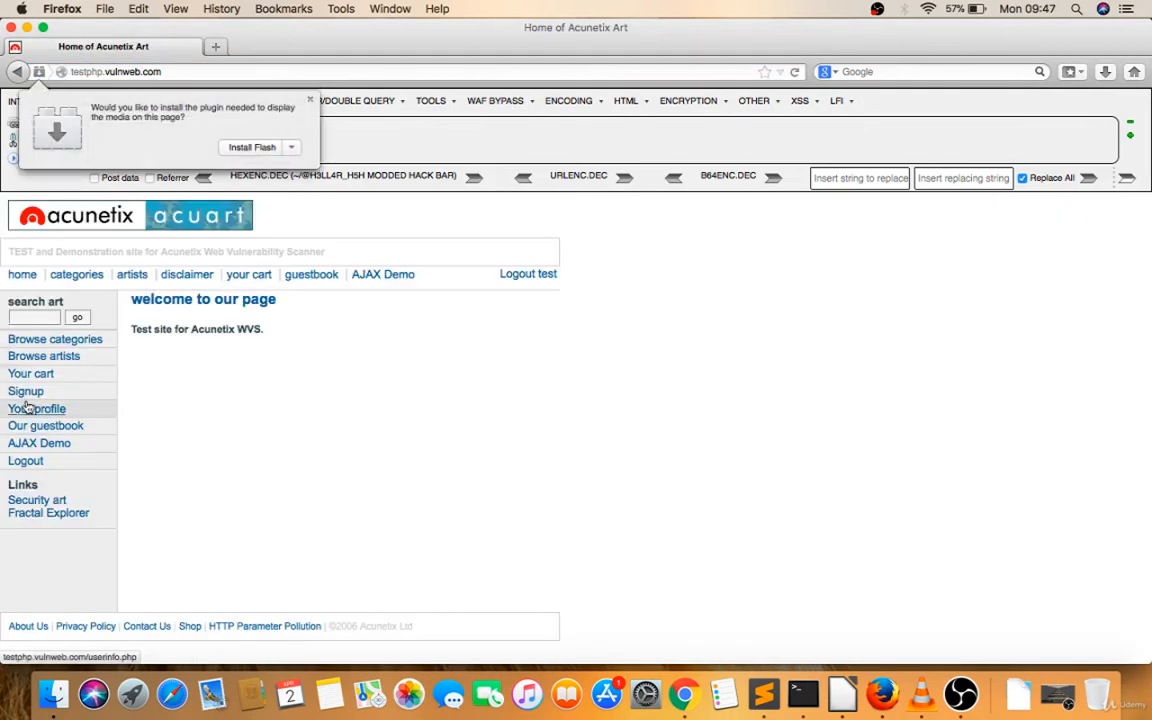
{"action": "left_click", "coordinate": [36, 408]}
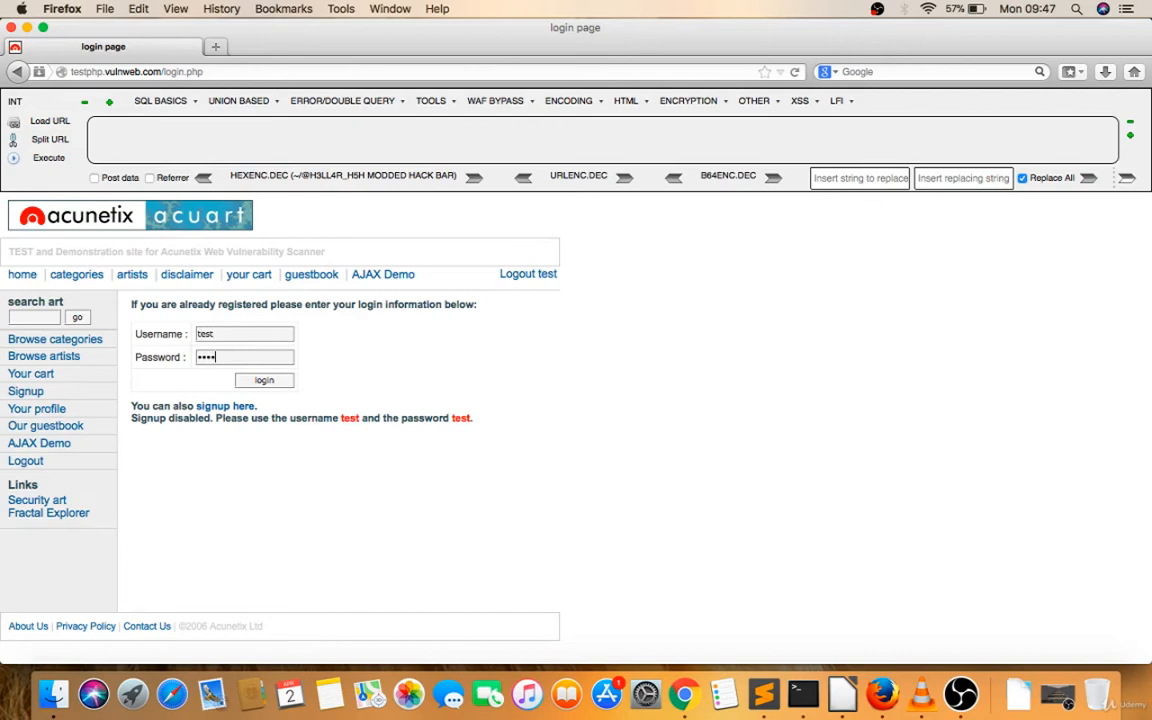
{"action": "left_click", "coordinate": [264, 380]}
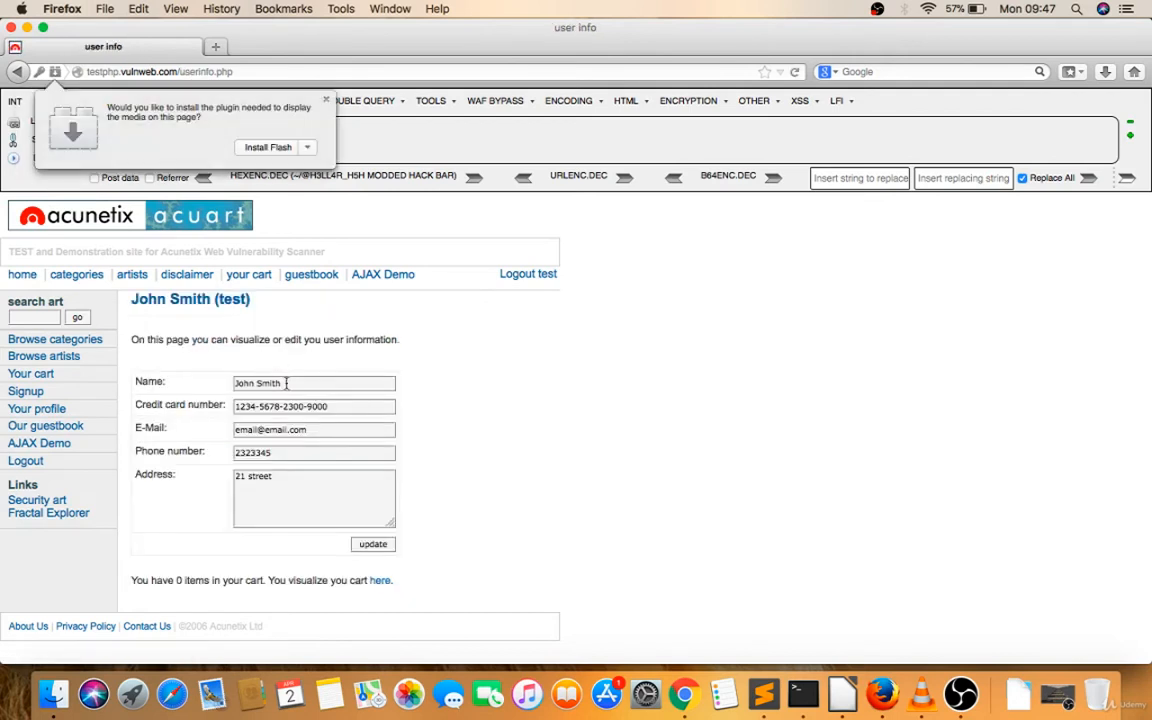
Change the profile Name field to vikash and save it
{"action": "double_click", "coordinate": [256, 384]}
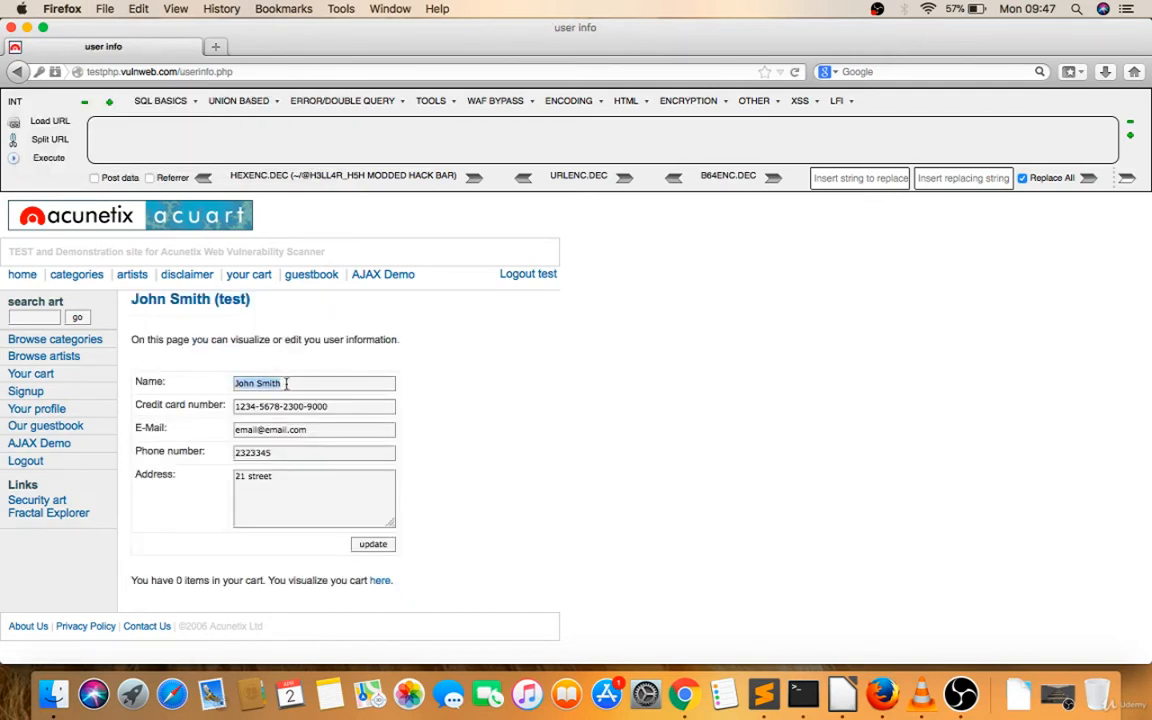
{"action": "type", "text": "vikash"}
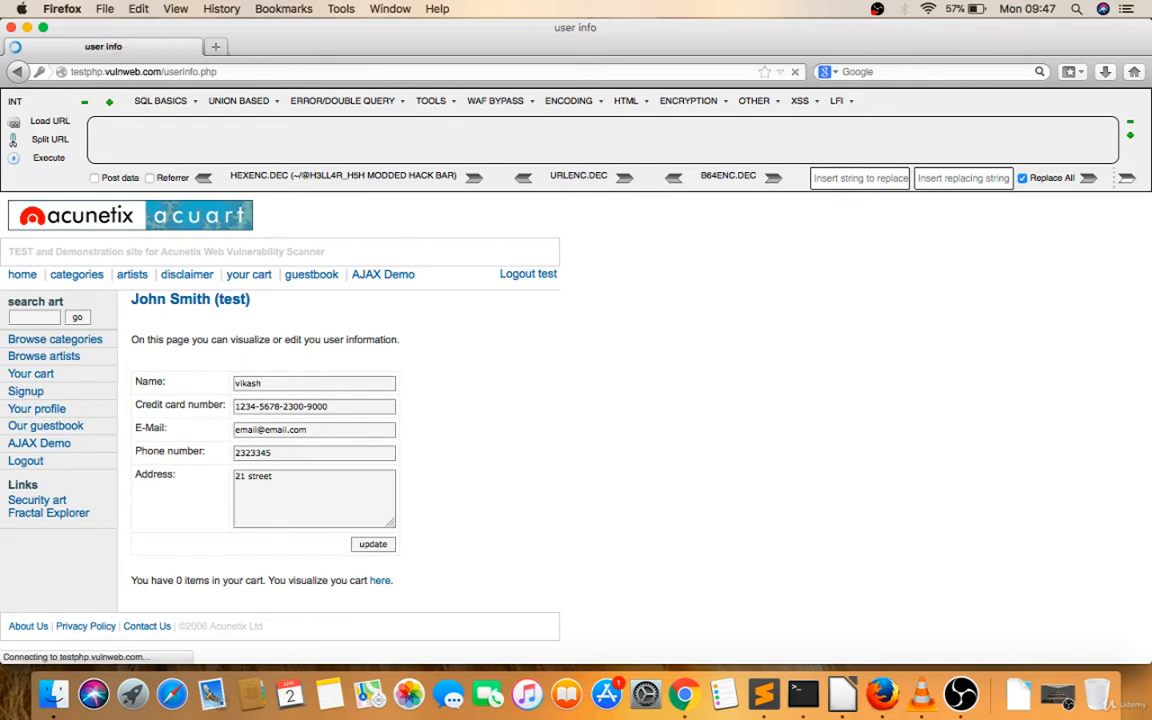
{"action": "left_click", "coordinate": [372, 544]}
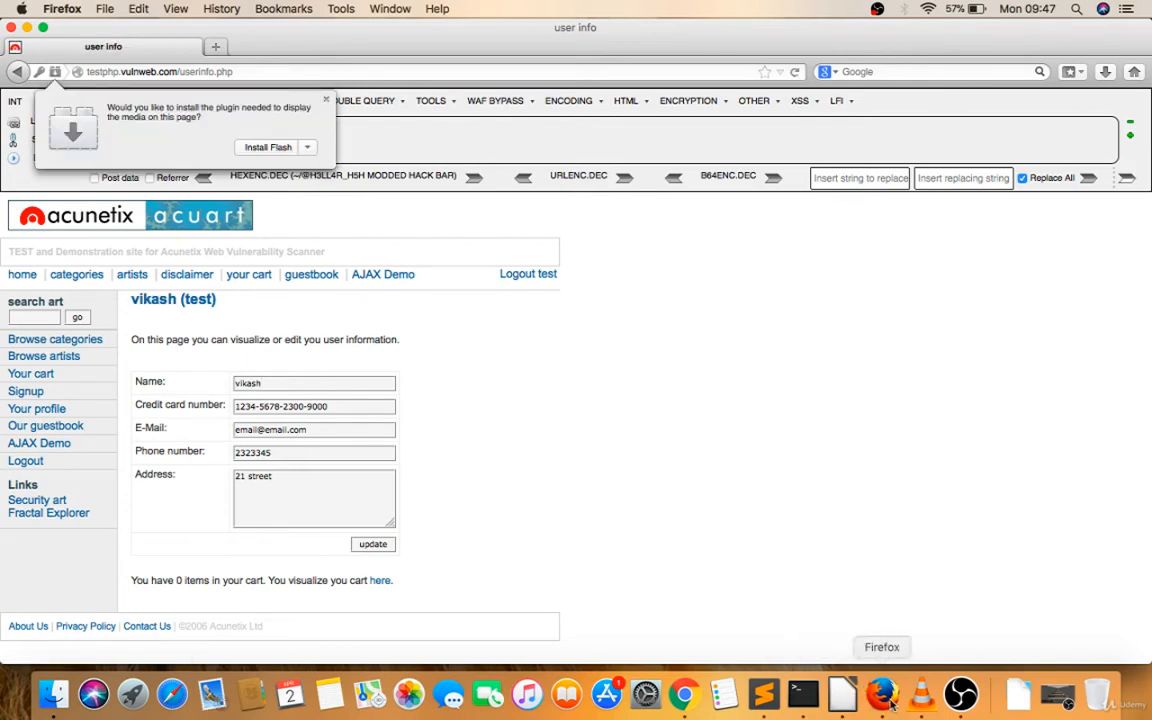
In a new private window, log in to testphp.vulnweb.com as test so its profile page raises the stored alert 1
{"action": "right_click", "coordinate": [888, 692]}
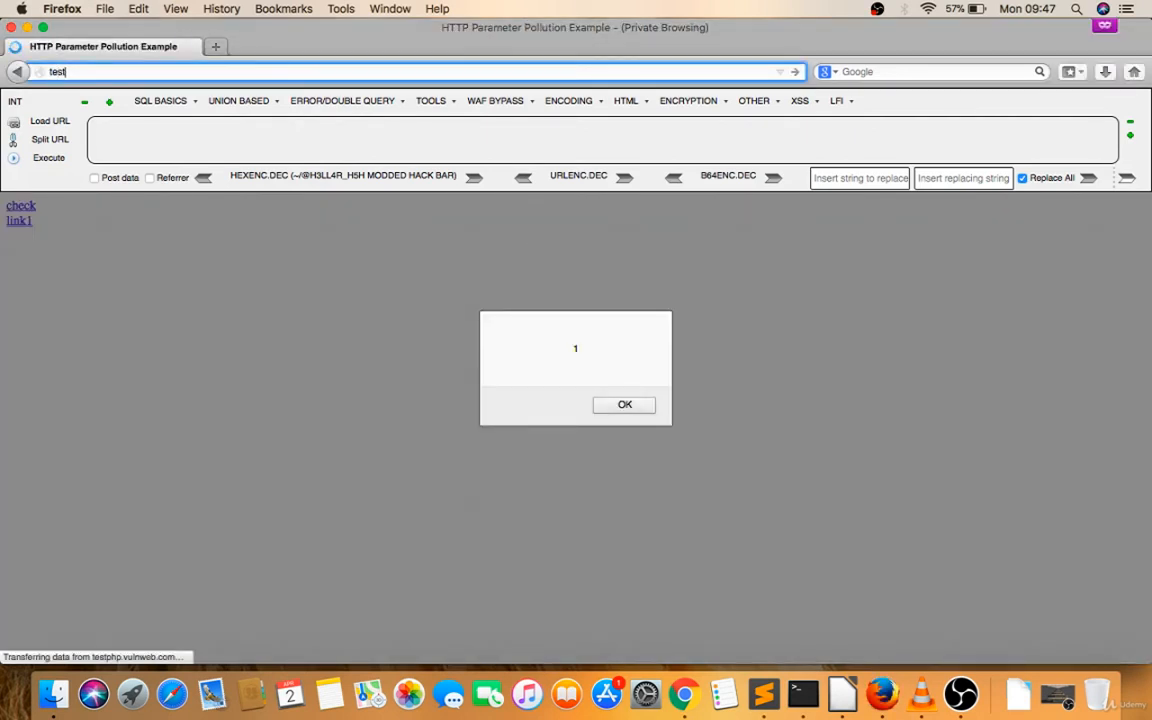
{"action": "type", "text": "testphp.vuln"}
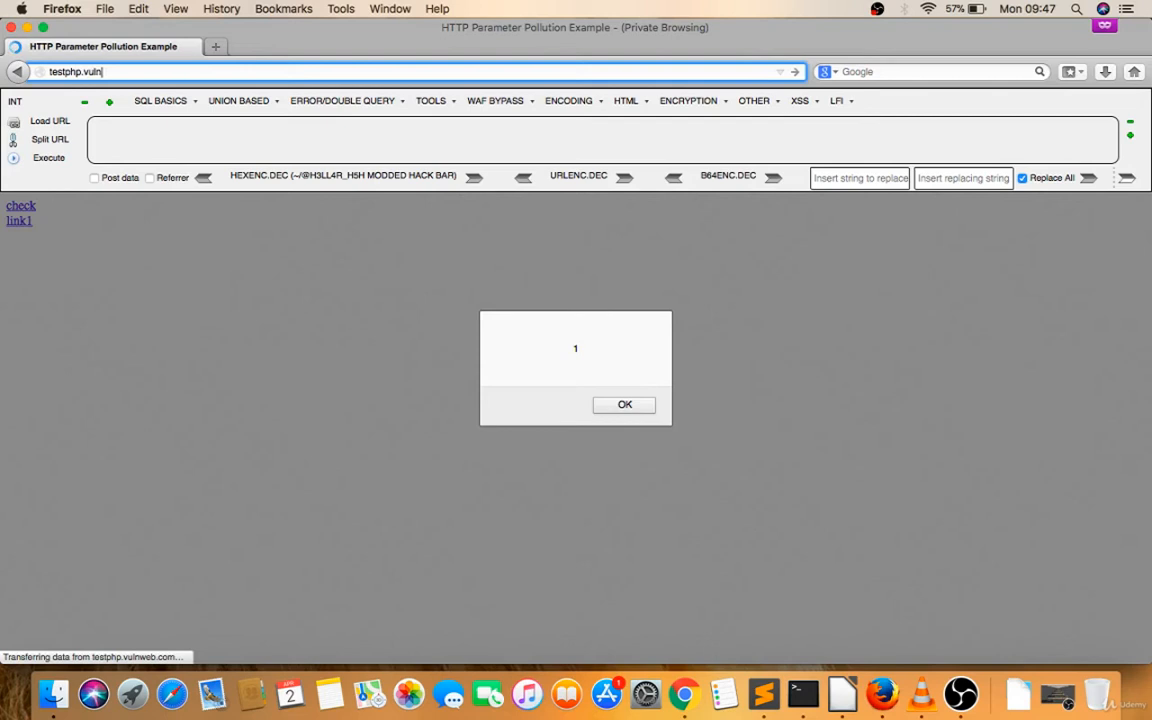
{"action": "left_click", "coordinate": [624, 404]}
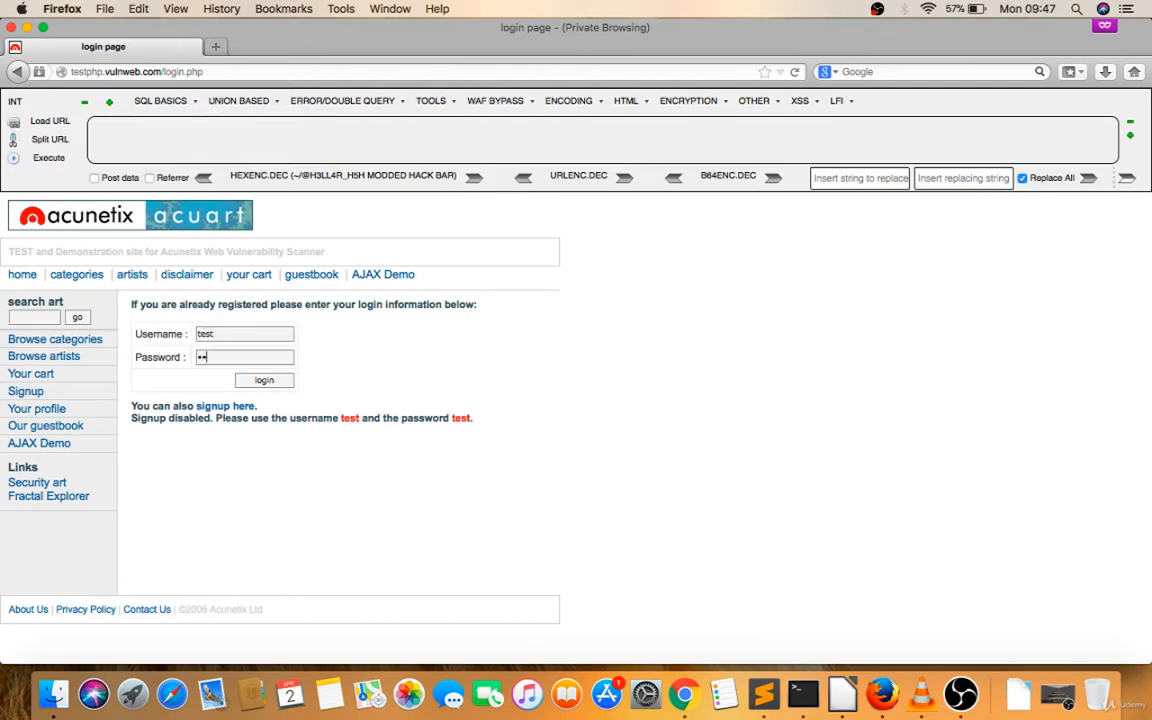
{"action": "left_click", "coordinate": [264, 380]}
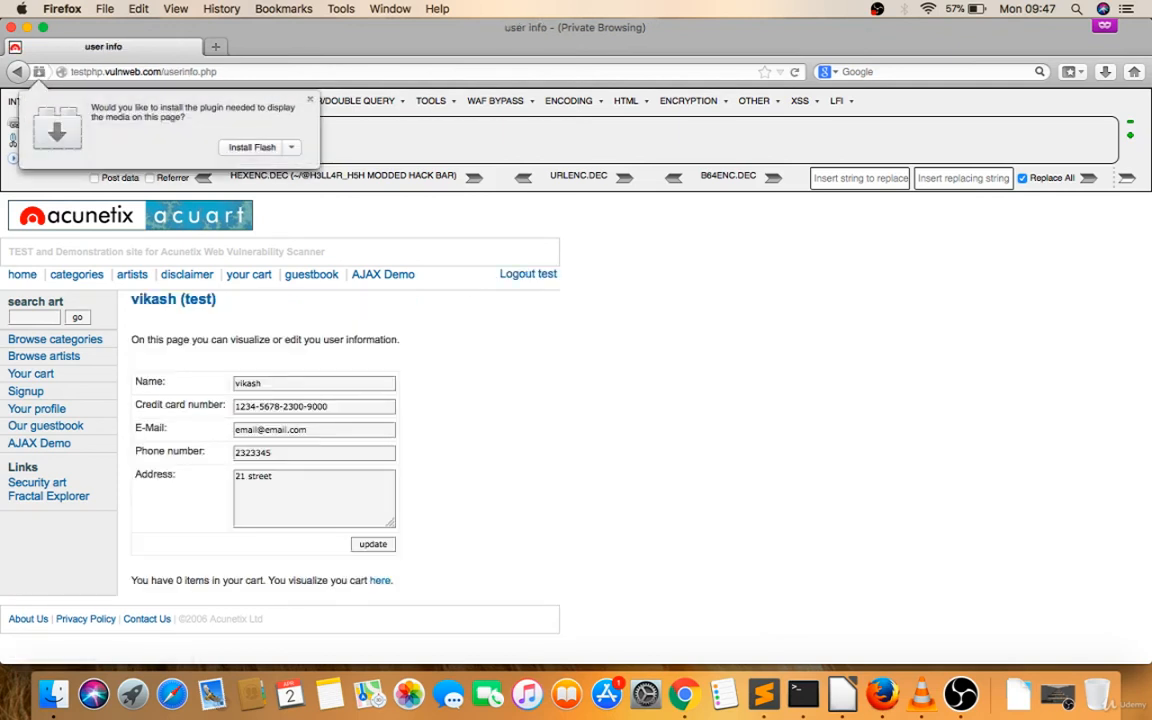
{"action": "mouse_move", "coordinate": [880, 692]}
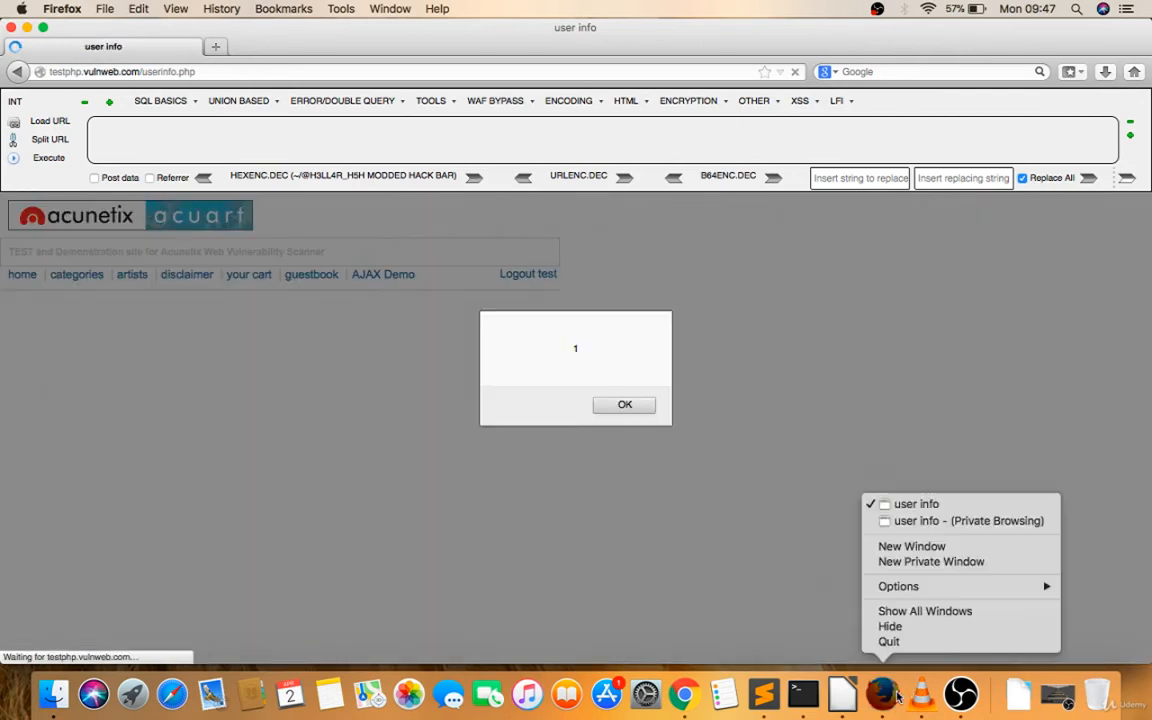
{"action": "left_click", "coordinate": [624, 404]}
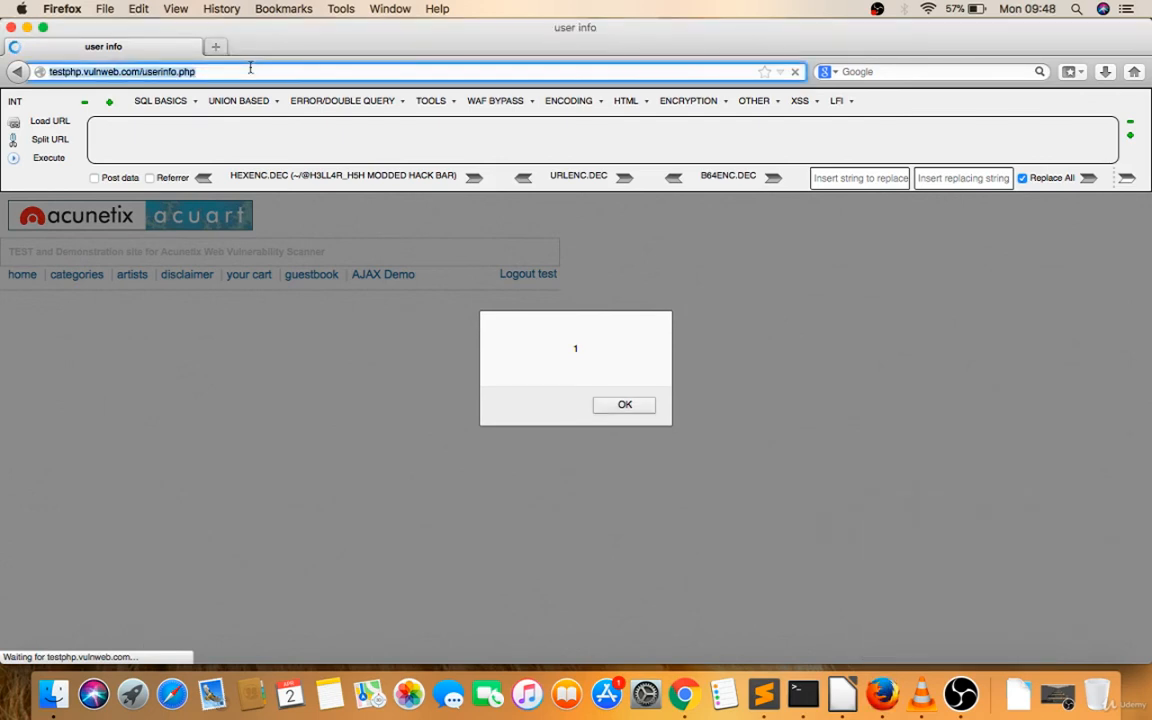
Load woodlandworldwide.com in Firefox
{"action": "type", "text": "woodlan"}
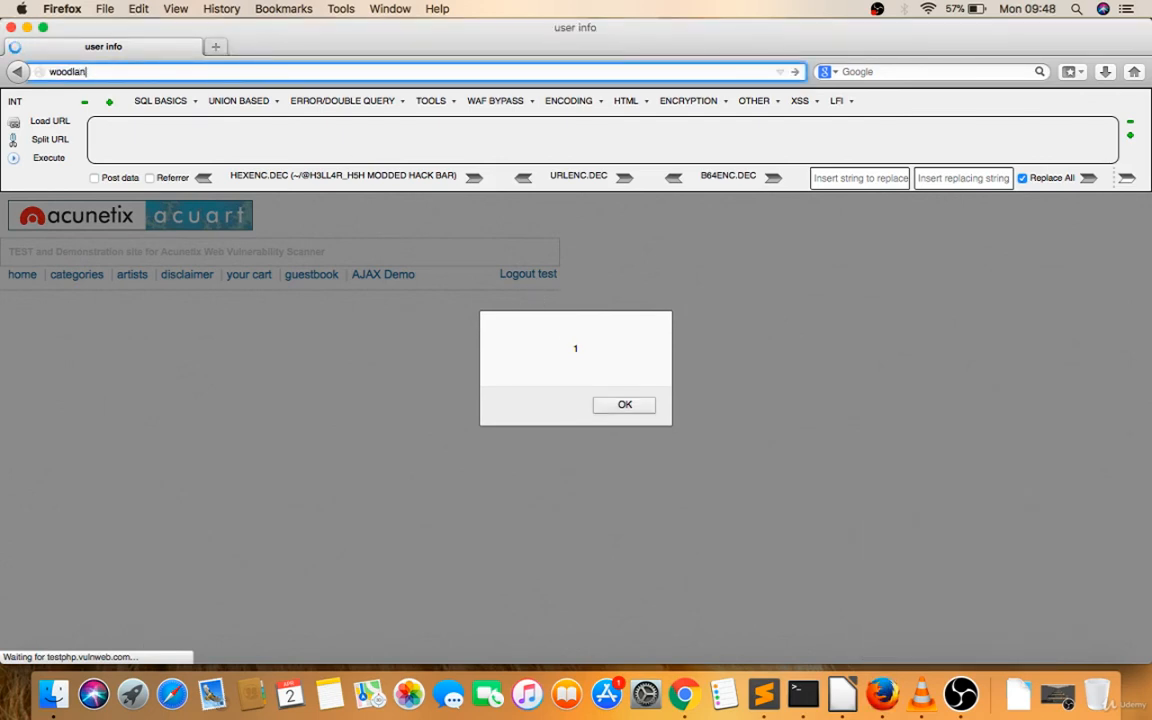
{"action": "type", "text": "dworldwid"}
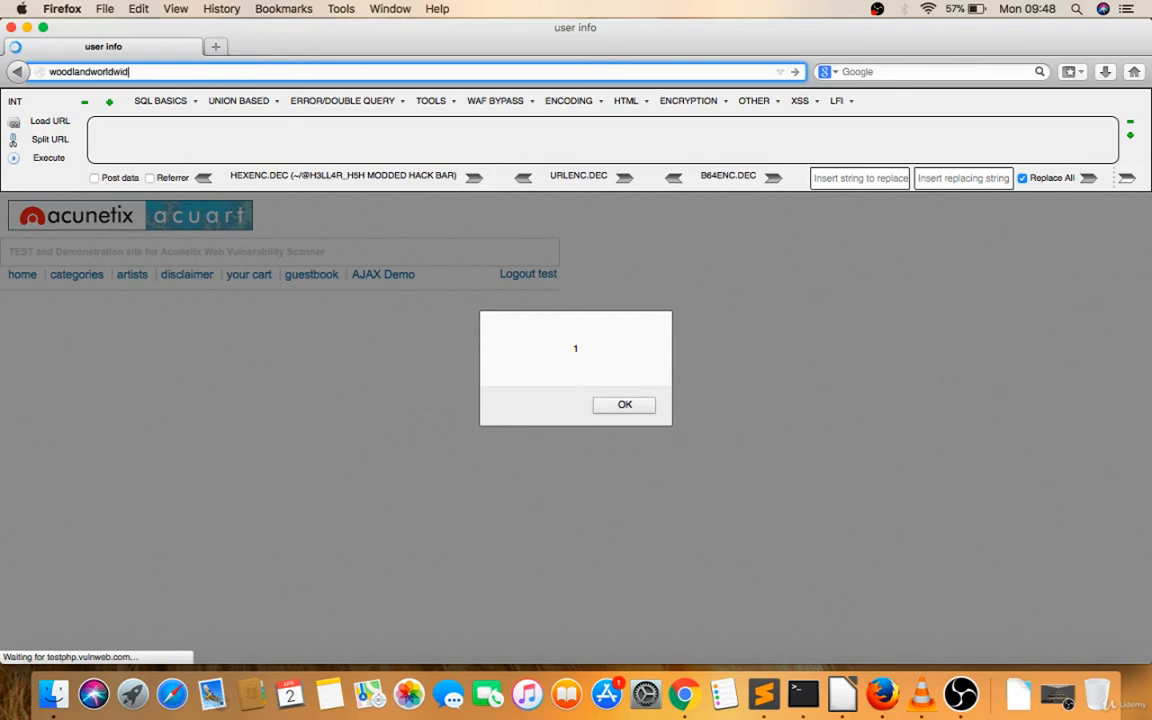
{"action": "left_click", "coordinate": [624, 404]}
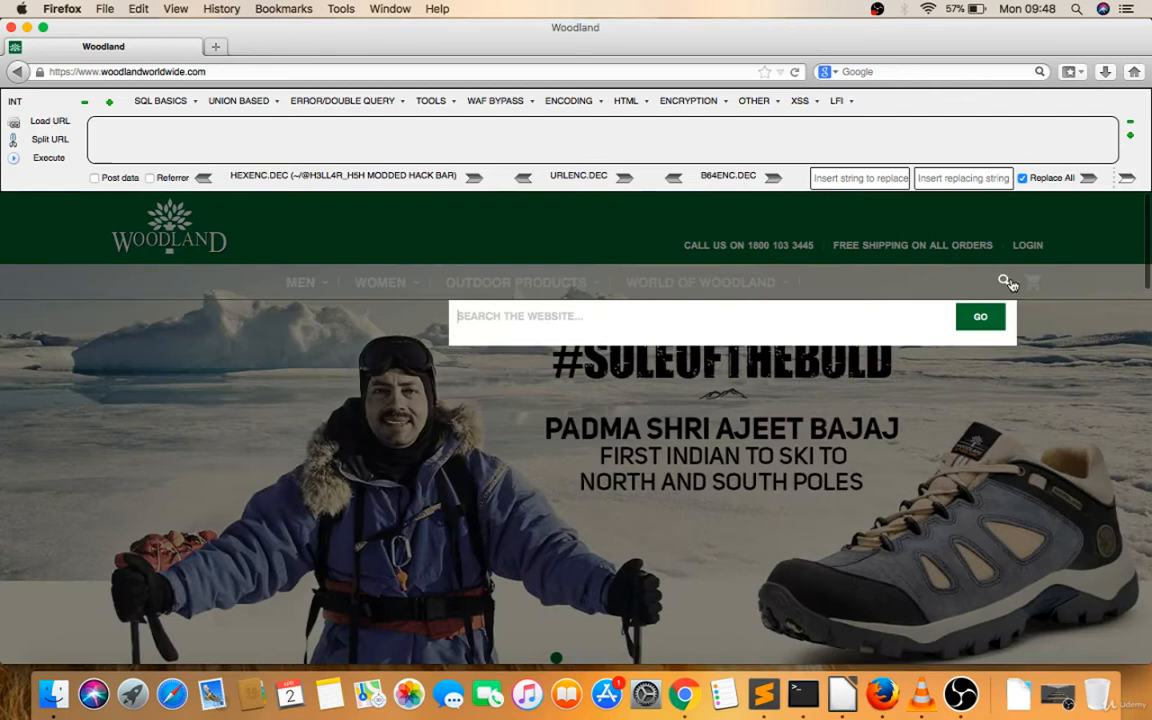
Run the site search with <script>alert(1)</script>, raising an alert reading 1 on the results page
{"action": "type", "text": "<SCRIPT>ALE"}
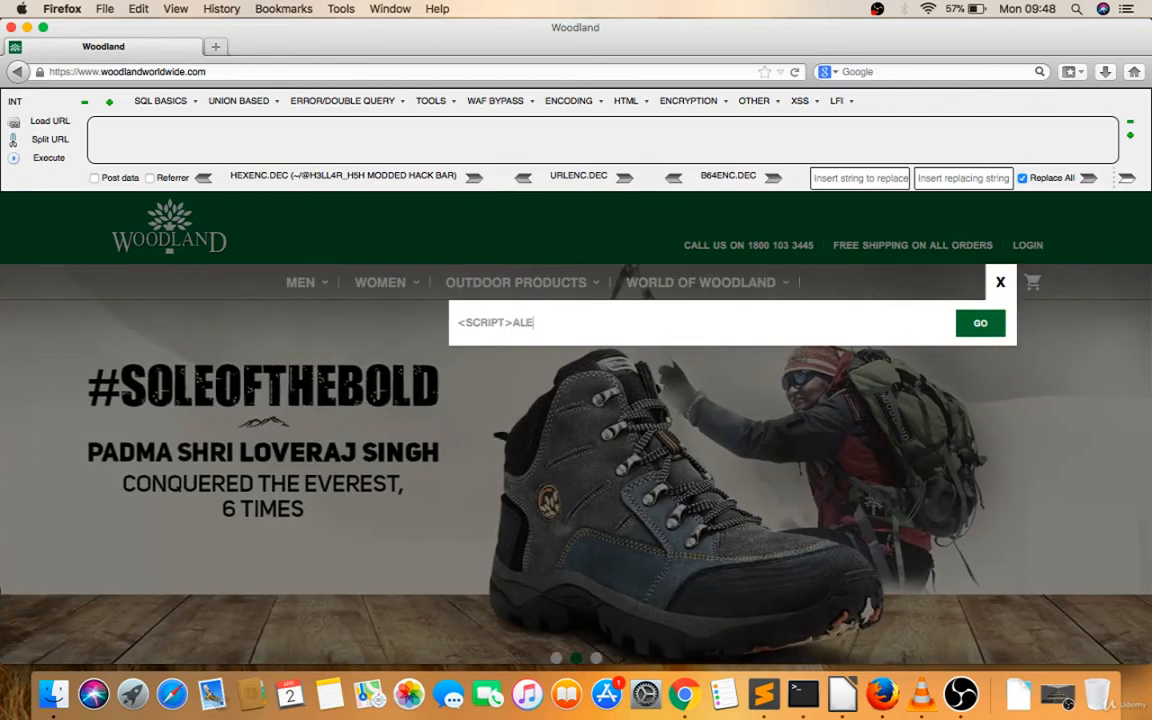
{"action": "type", "text": "RT(1)<>"}
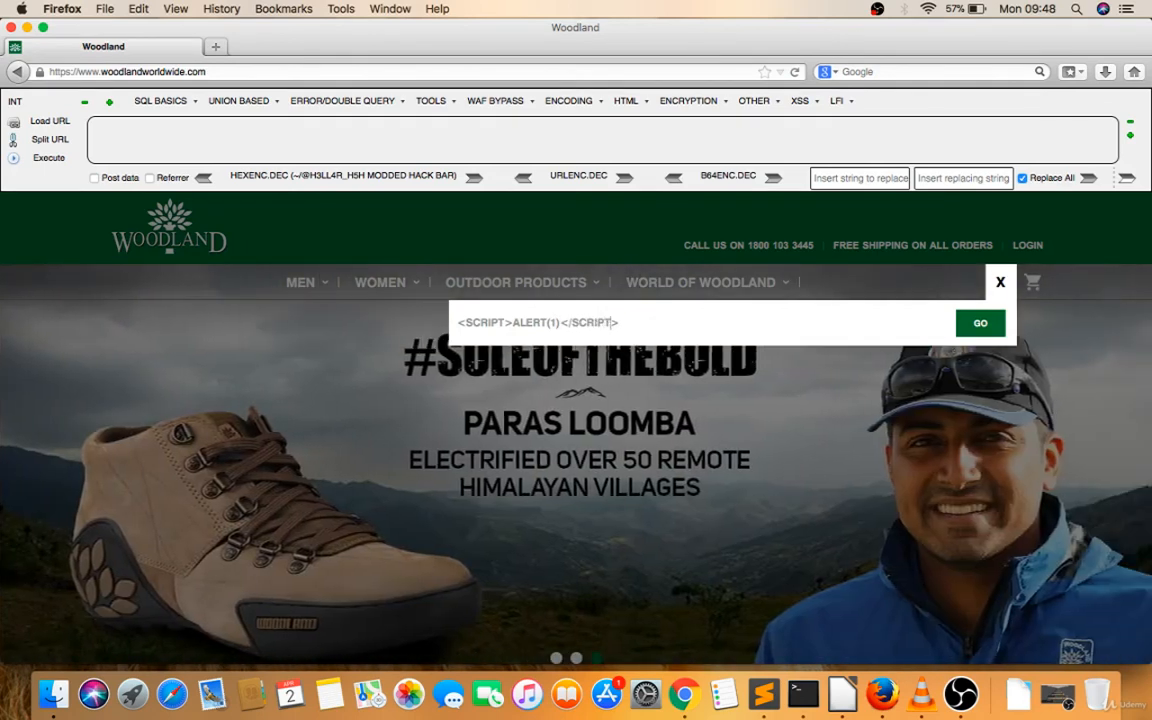
{"action": "left_click", "coordinate": [980, 322]}
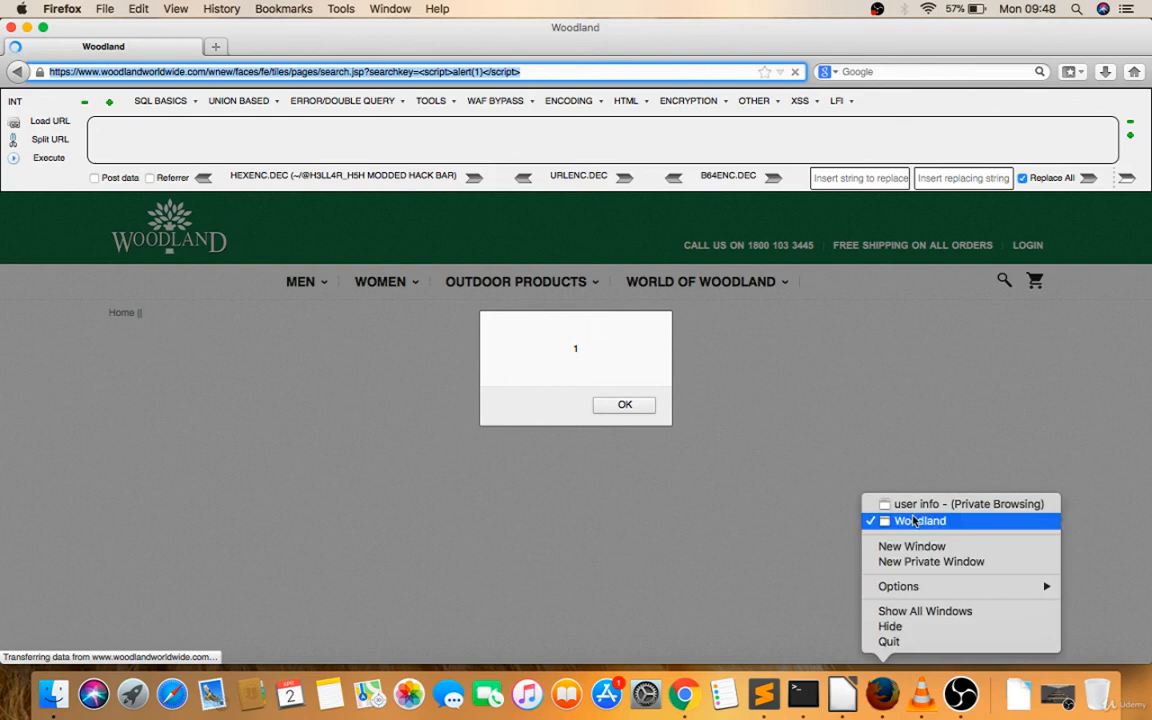
In the private window, load the same Woodland Worldwide script-search address so it also pops alert 1
{"action": "left_click", "coordinate": [952, 504]}
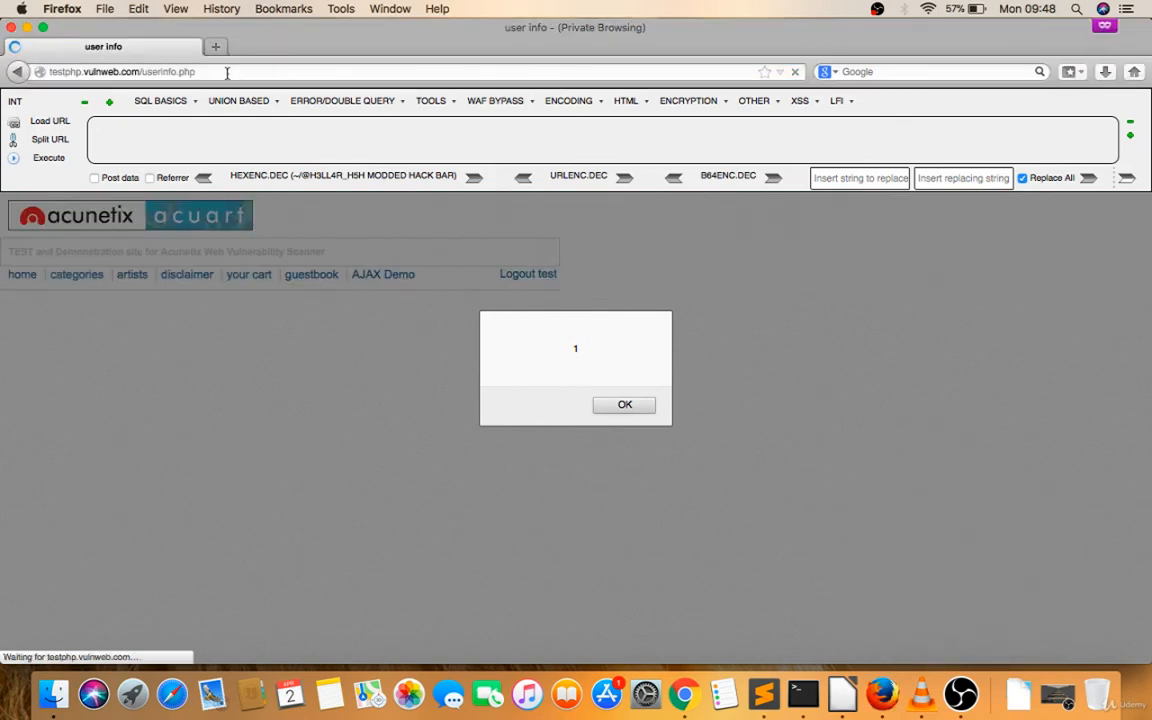
{"action": "type", "text": "wodd"}
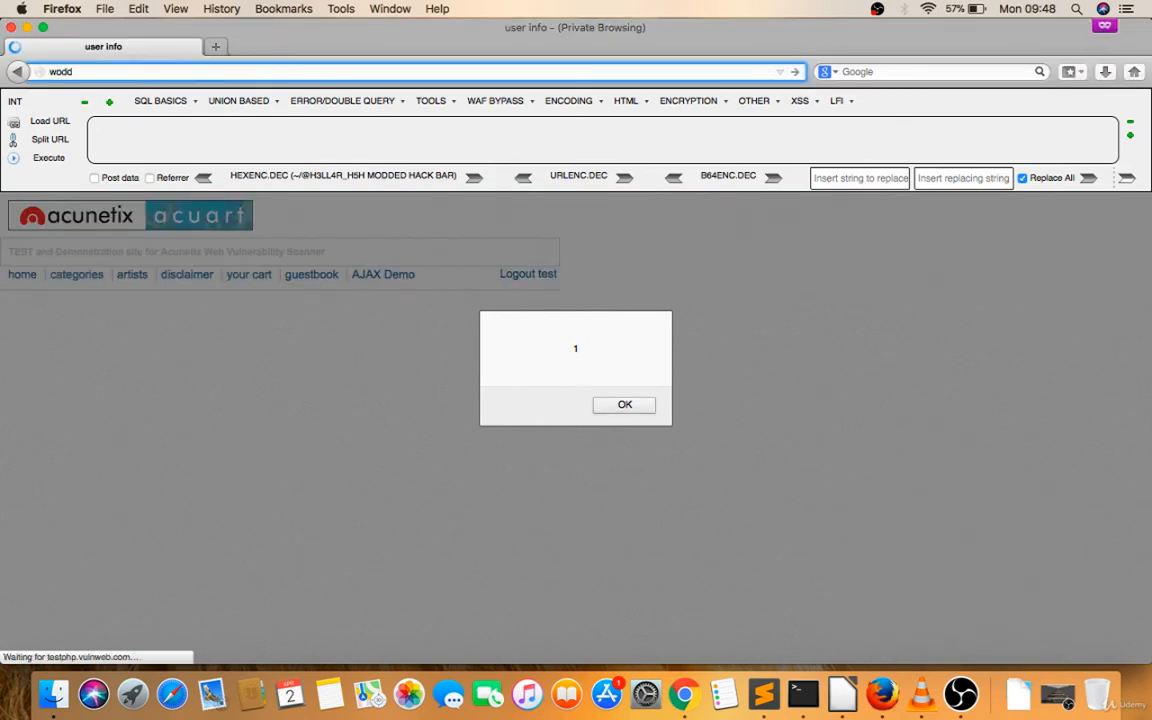
{"action": "type", "text": "oodland"}
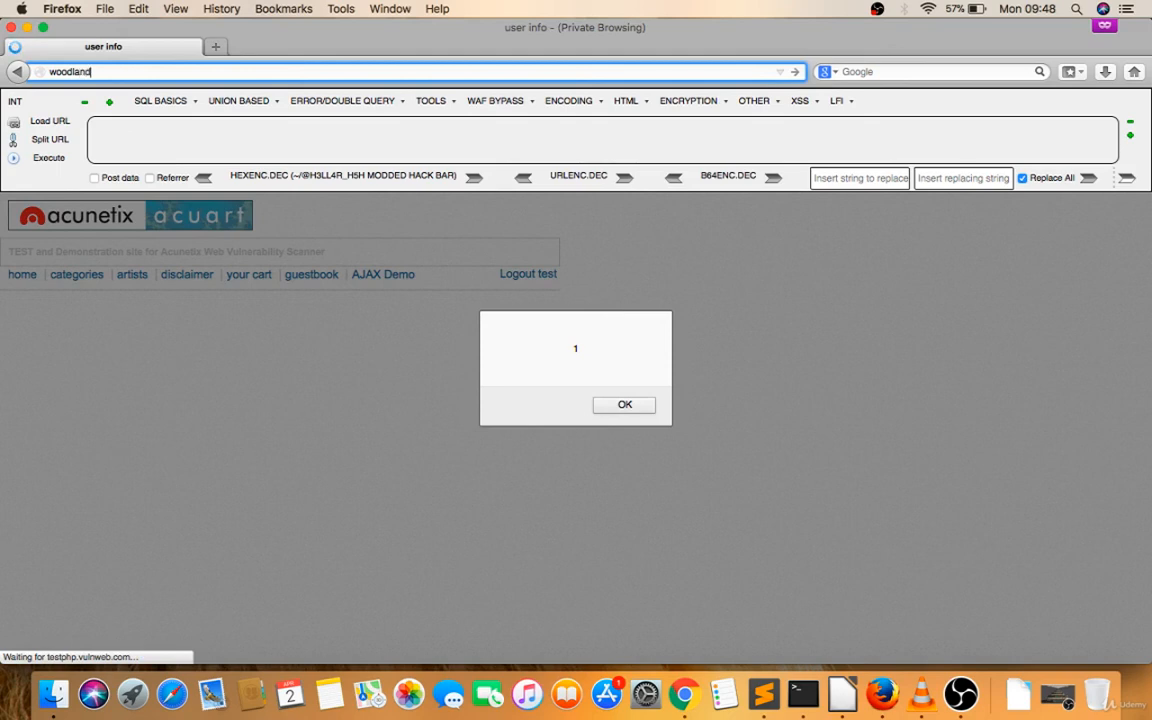
{"action": "type", "text": "worldwide"}
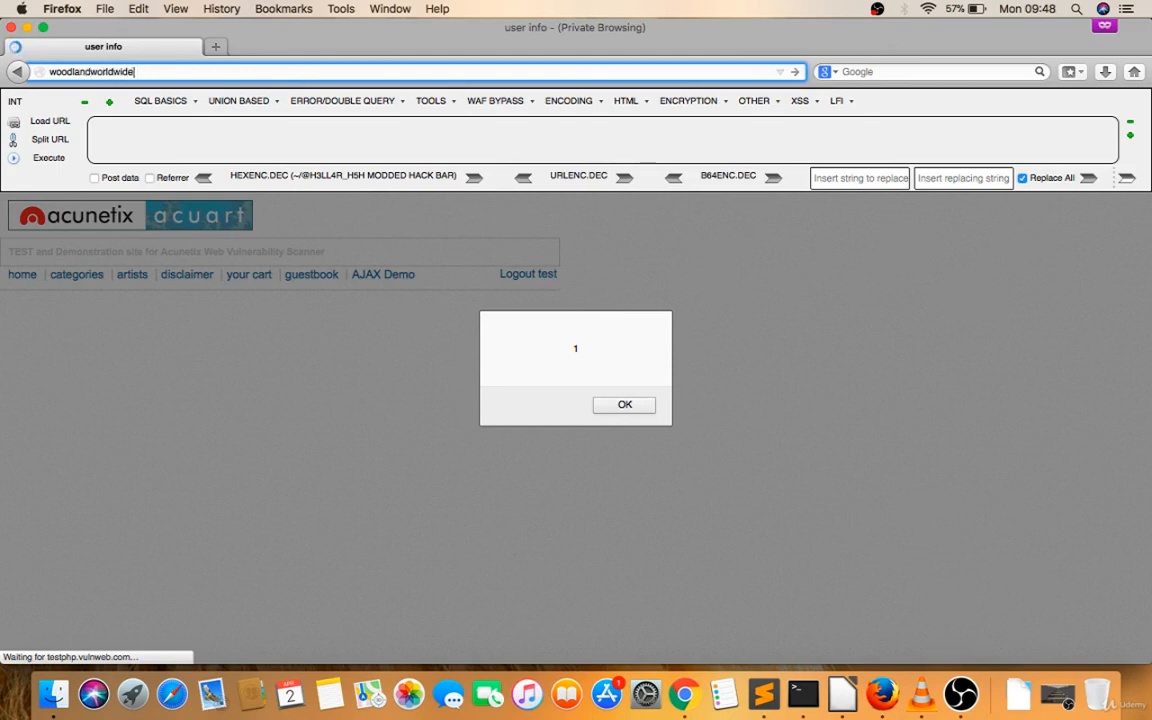
{"action": "left_click", "coordinate": [624, 404]}
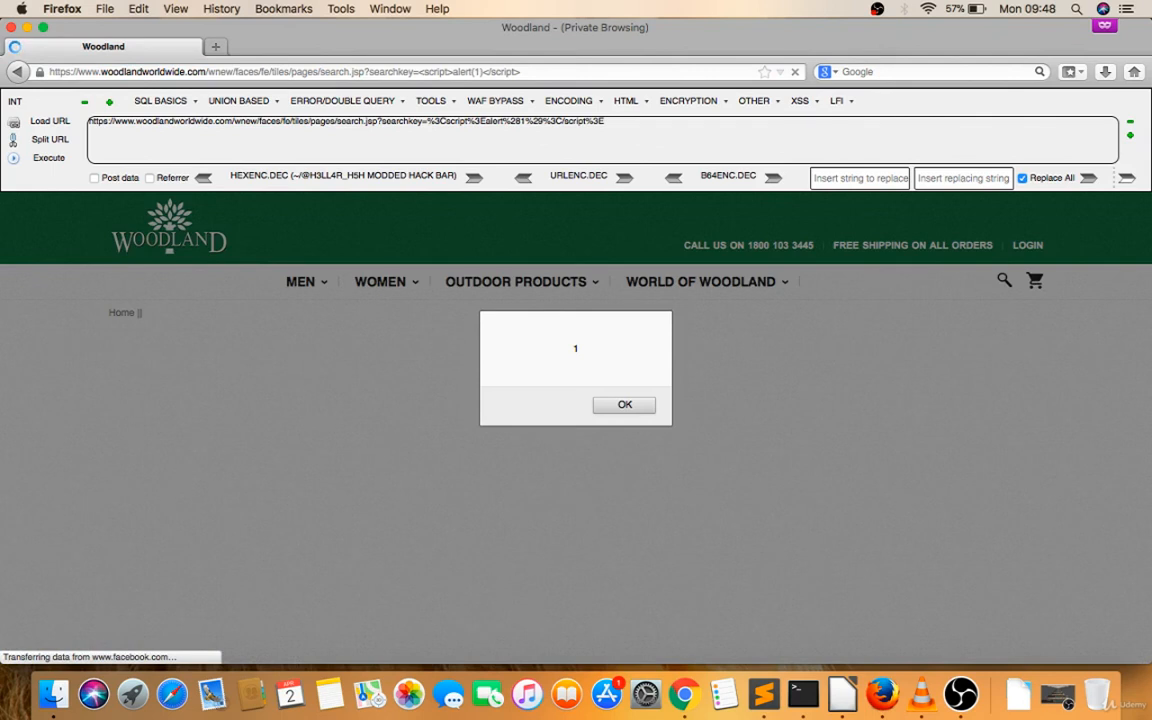
{"action": "mouse_move", "coordinate": [800, 696]}
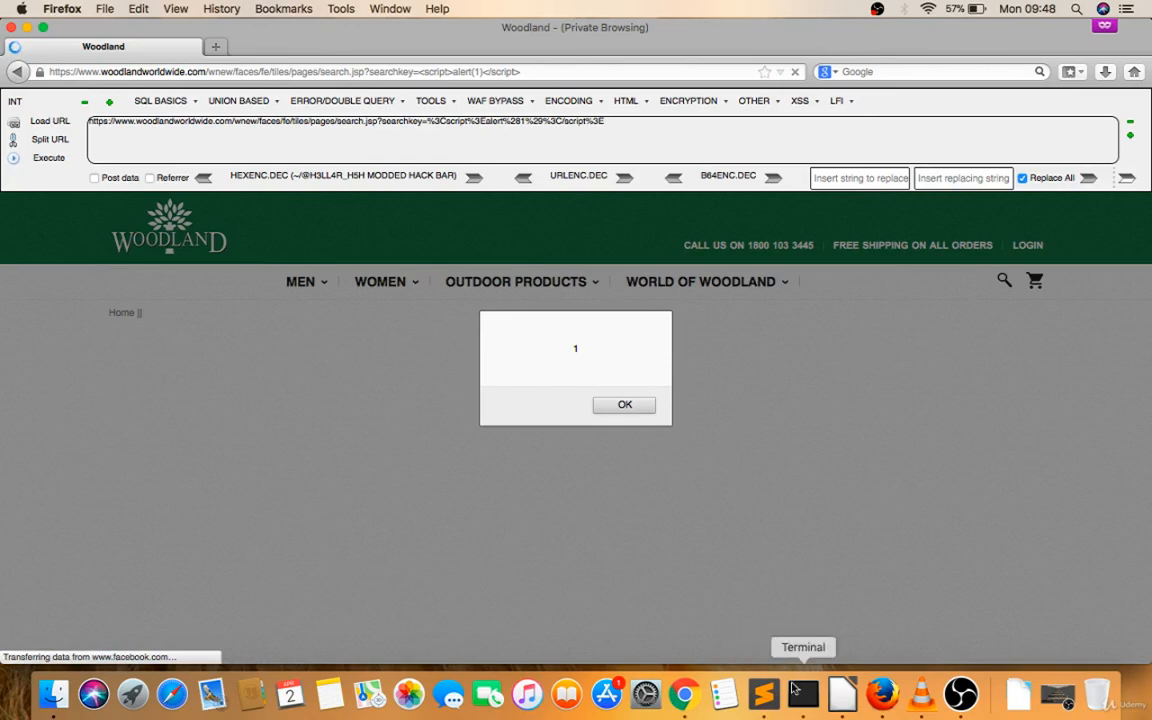